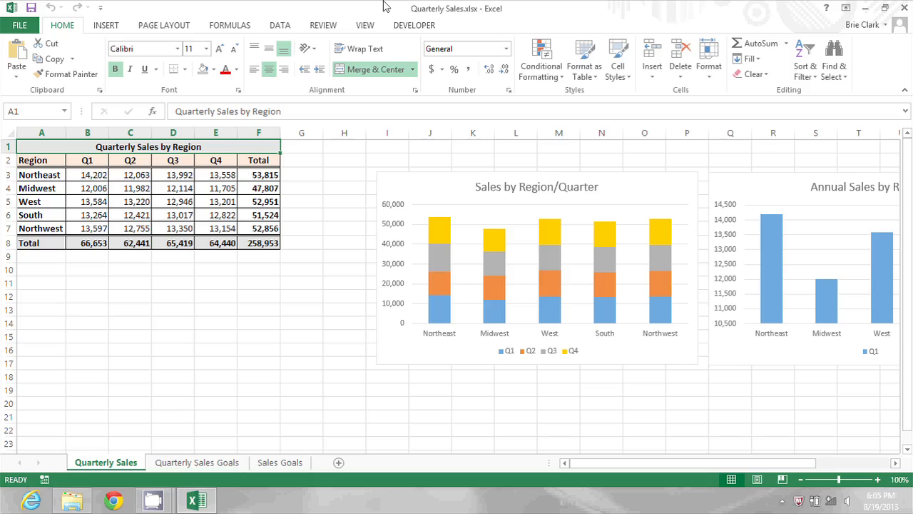
{"action": "mouse_move", "coordinate": [148, 137]}
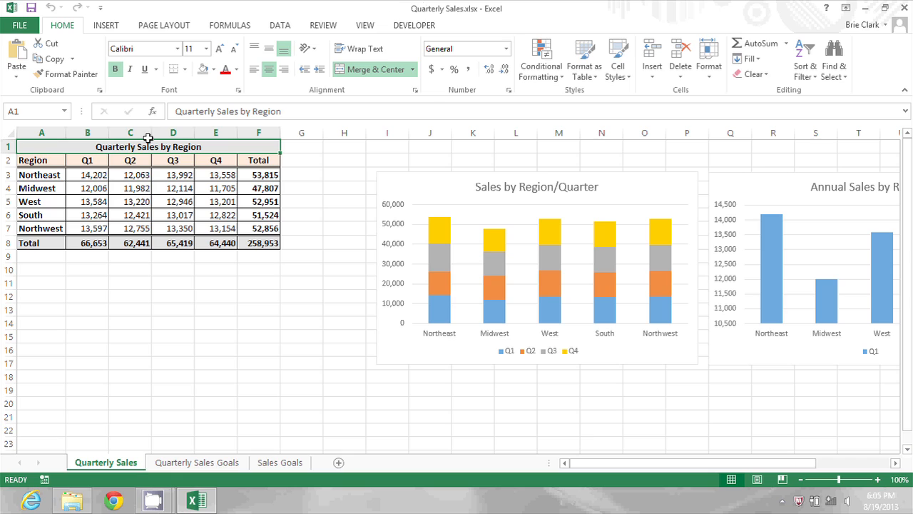
{"action": "mouse_move", "coordinate": [430, 190]}
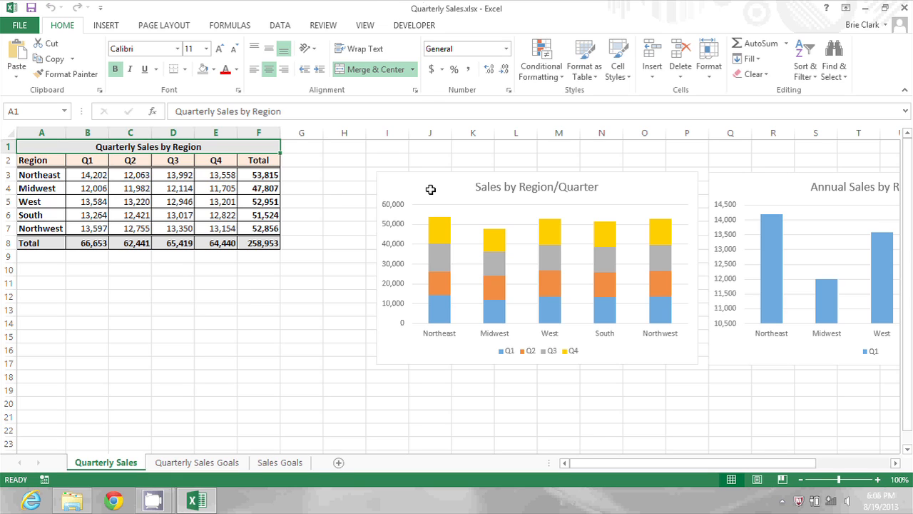
{"action": "mouse_move", "coordinate": [819, 190]}
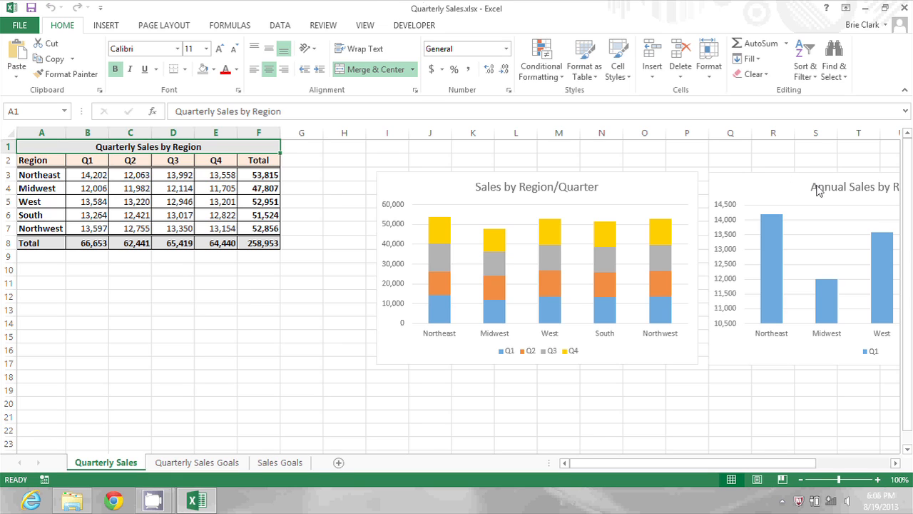
{"action": "mouse_move", "coordinate": [820, 460]}
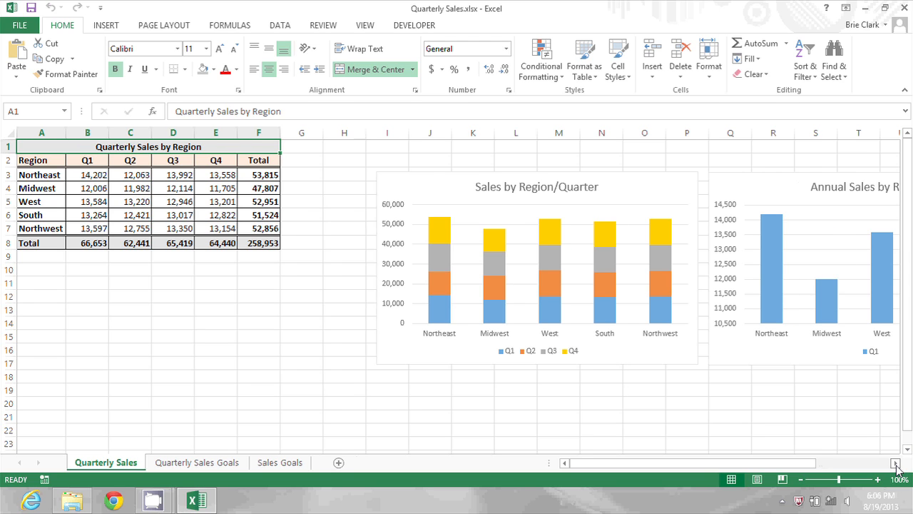
Split the Quarterly Sales sheet into four panes below row 11 and between columns J and K
{"action": "left_click", "coordinate": [896, 462]}
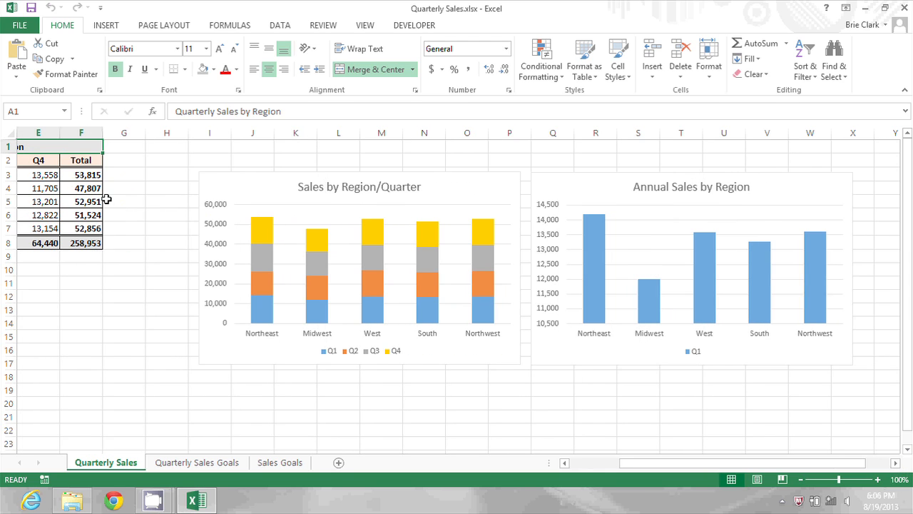
{"action": "mouse_move", "coordinate": [613, 403]}
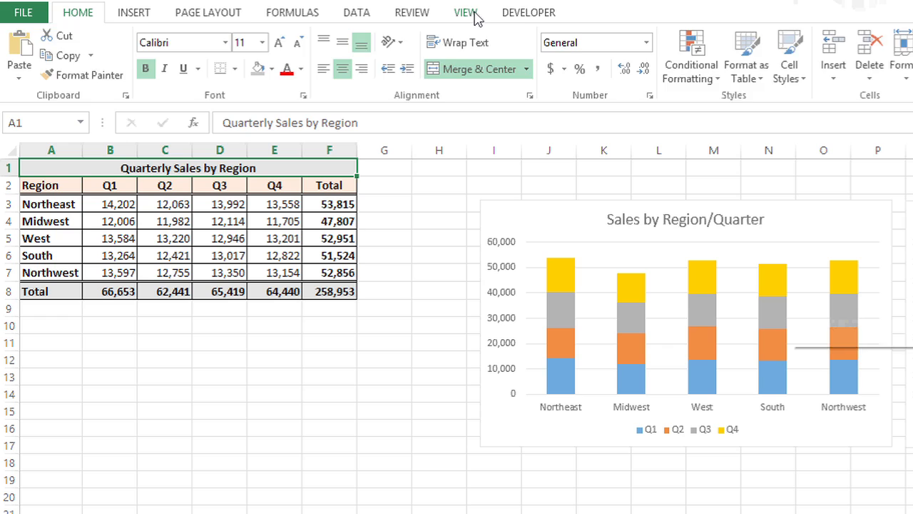
{"action": "left_click", "coordinate": [465, 13]}
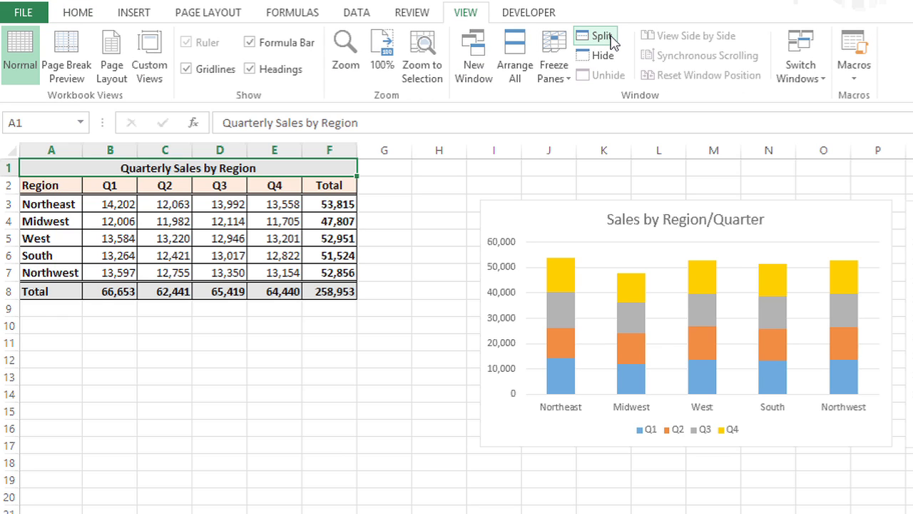
{"action": "left_click", "coordinate": [595, 36]}
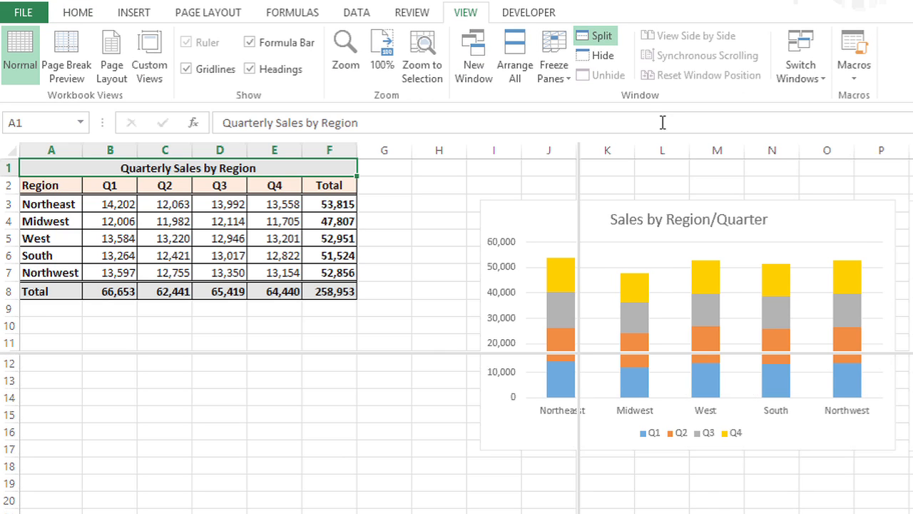
{"action": "mouse_move", "coordinate": [670, 129]}
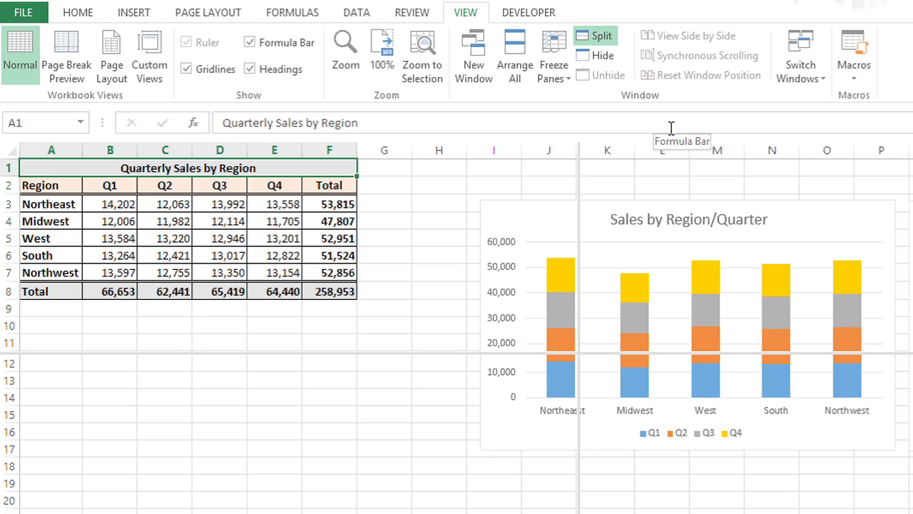
{"action": "mouse_move", "coordinate": [428, 361]}
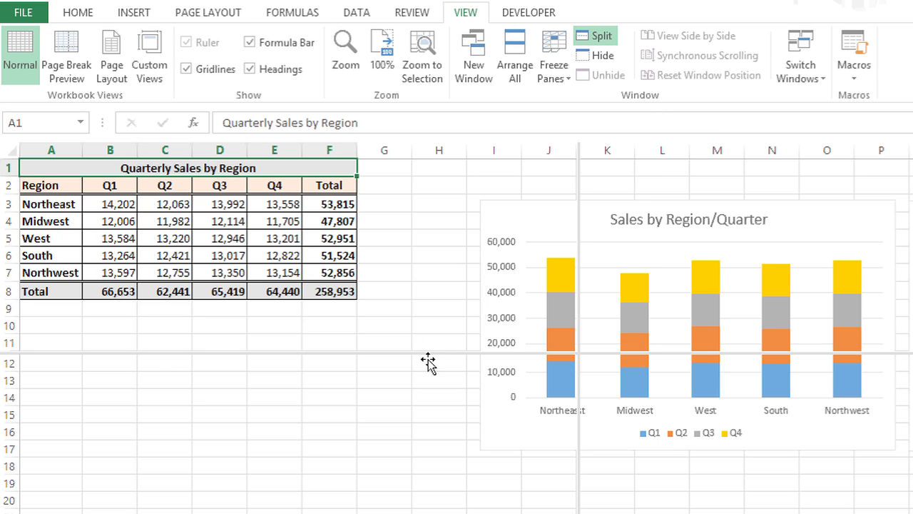
{"action": "mouse_move", "coordinate": [426, 351]}
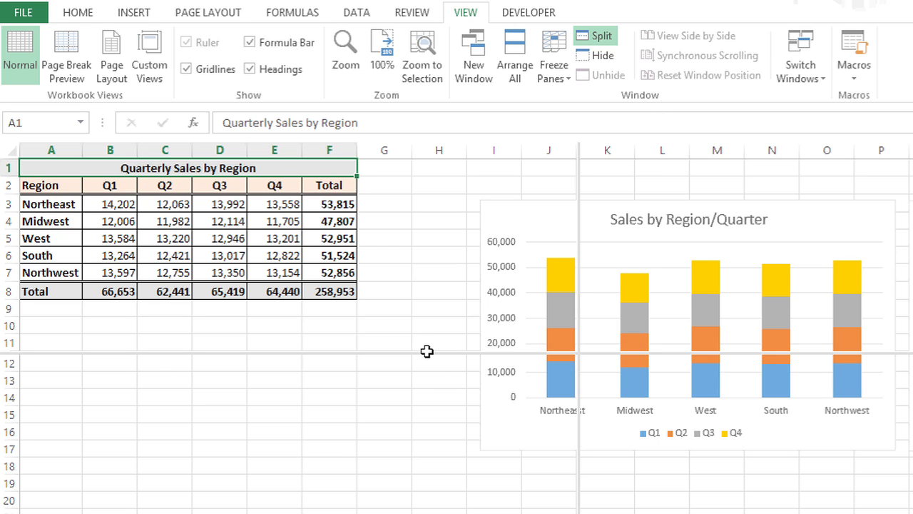
{"action": "mouse_move", "coordinate": [427, 351]}
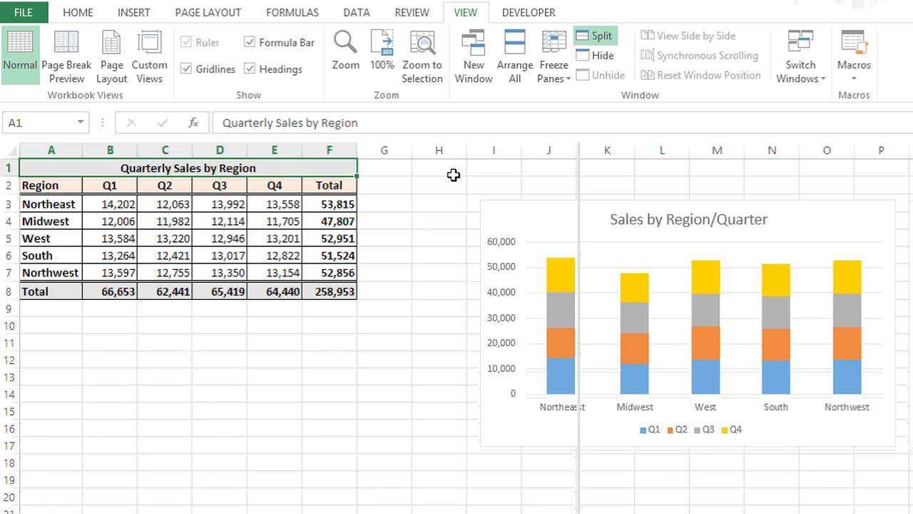
{"action": "mouse_move", "coordinate": [604, 179]}
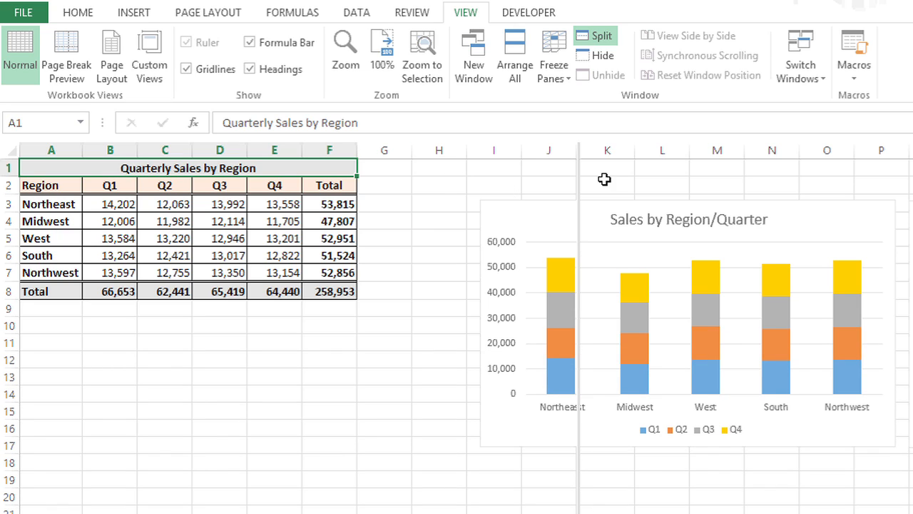
{"action": "mouse_move", "coordinate": [577, 174]}
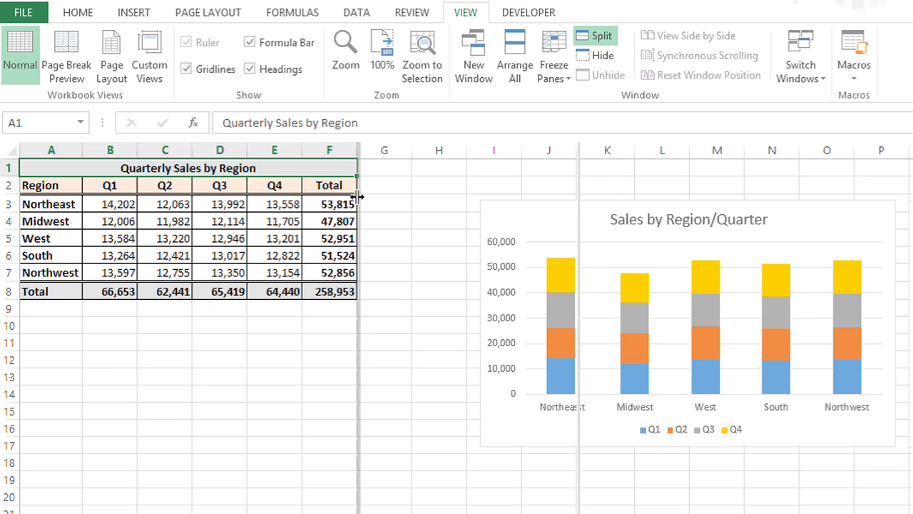
Scroll the right pane three columns to bring the charts beside the regional table
{"action": "scroll", "scroll_direction": "right", "scroll_amount": 3}
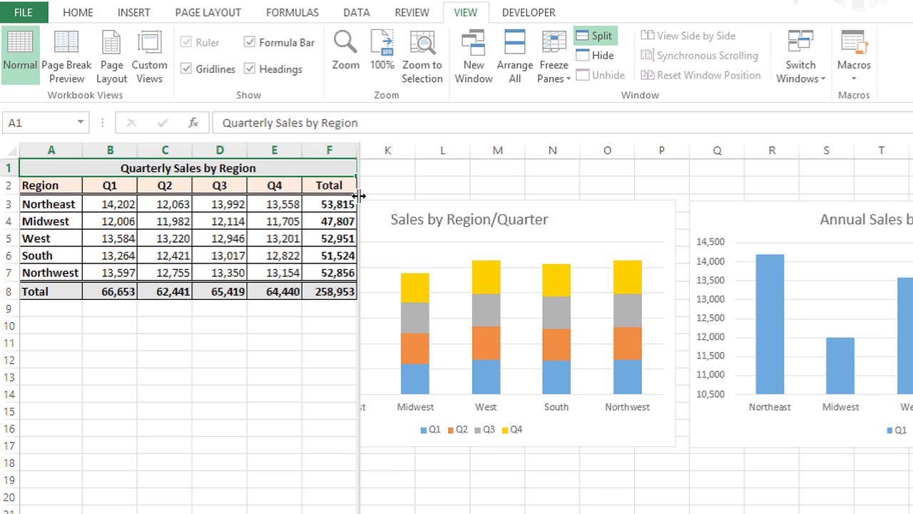